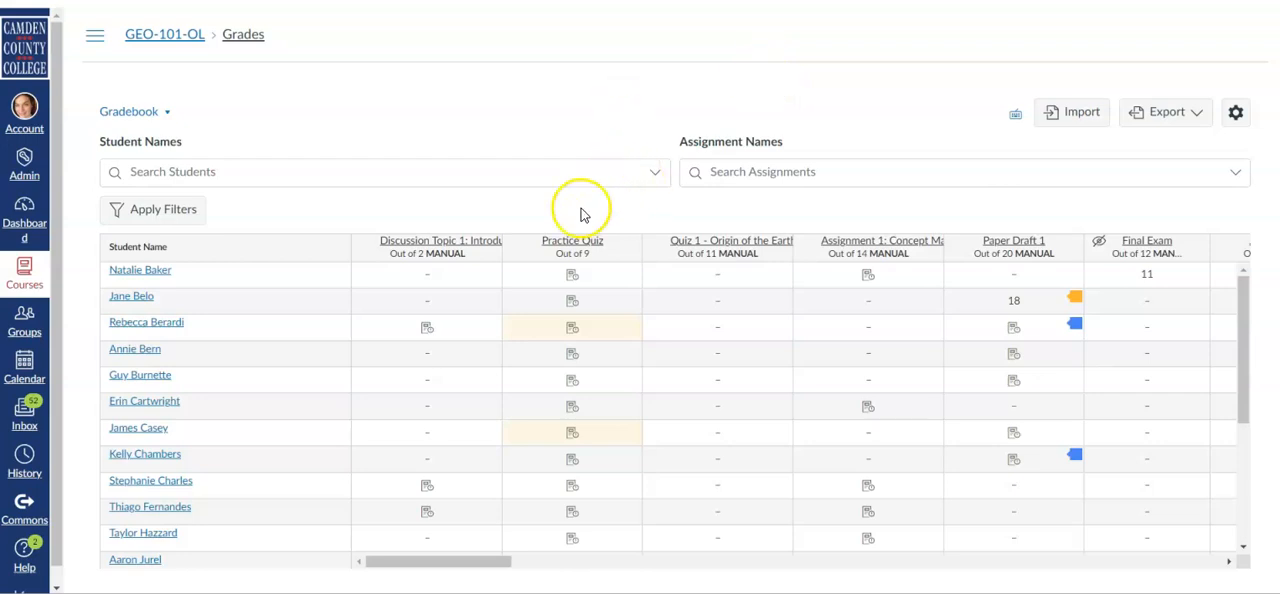
mouse_move(528, 258)
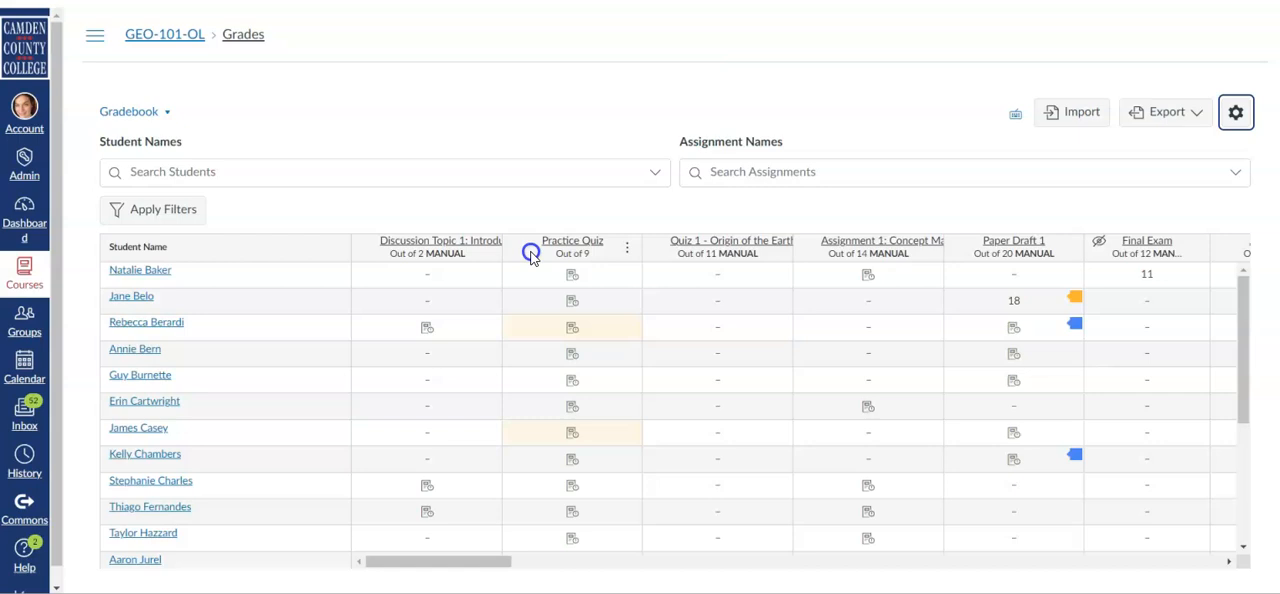
Step: Drag Practice Quiz to the first assignment column and Paper Draft 1 to third, then show the Arrange By orders
drag(572, 246, 427, 246)
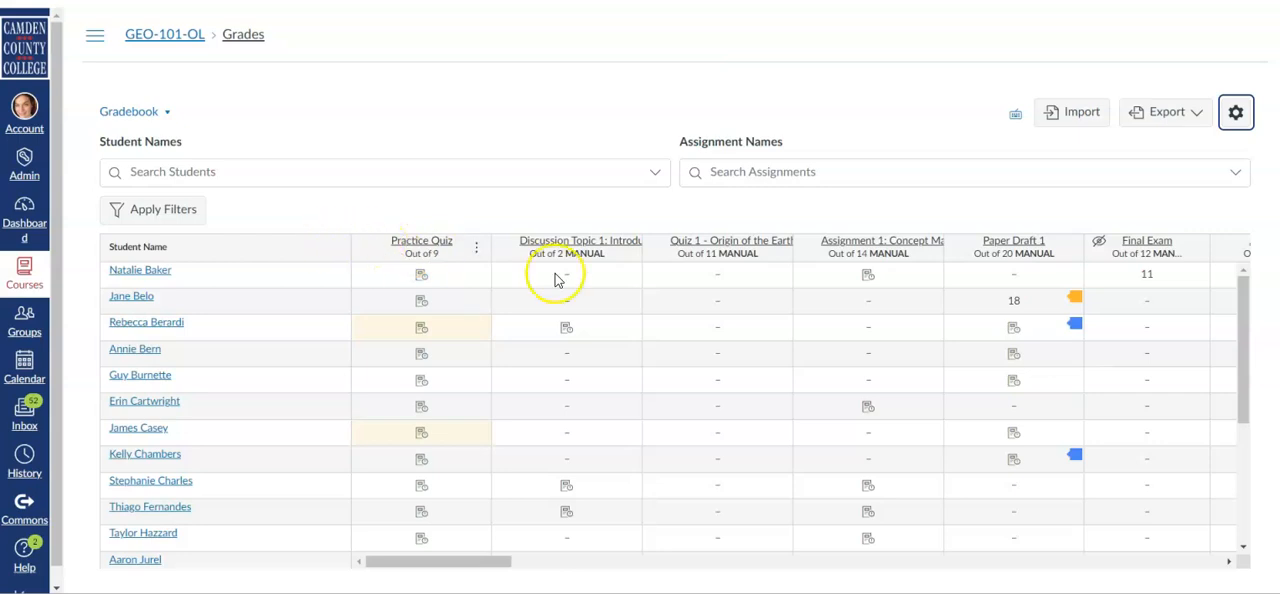
mouse_move(938, 273)
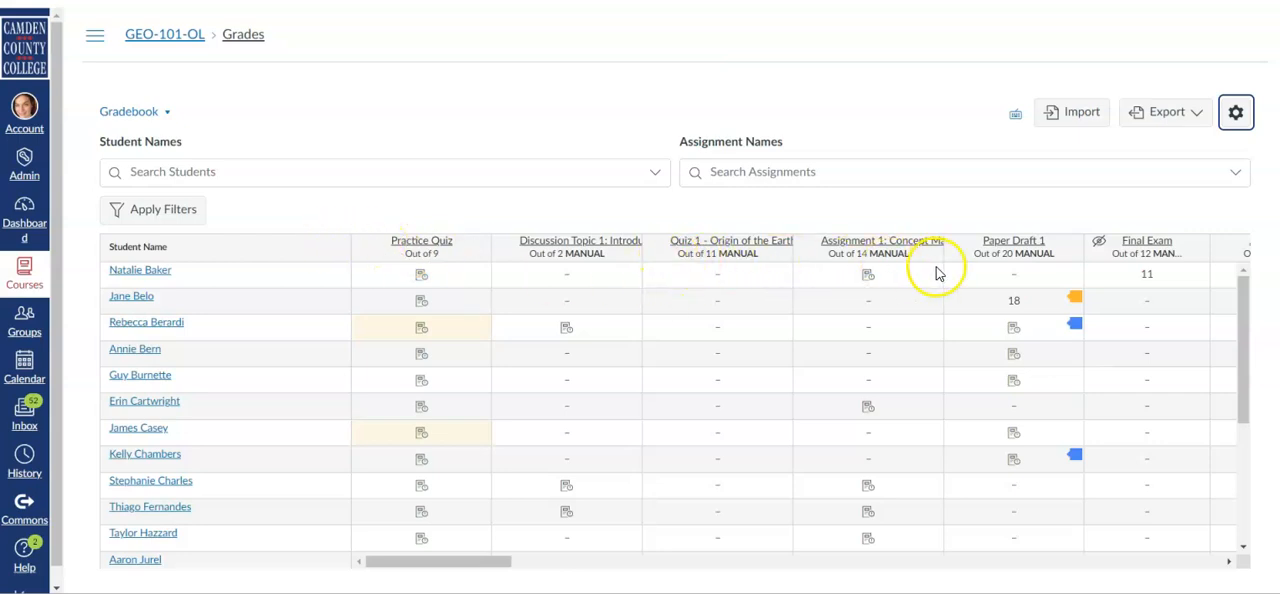
drag(1013, 240, 711, 240)
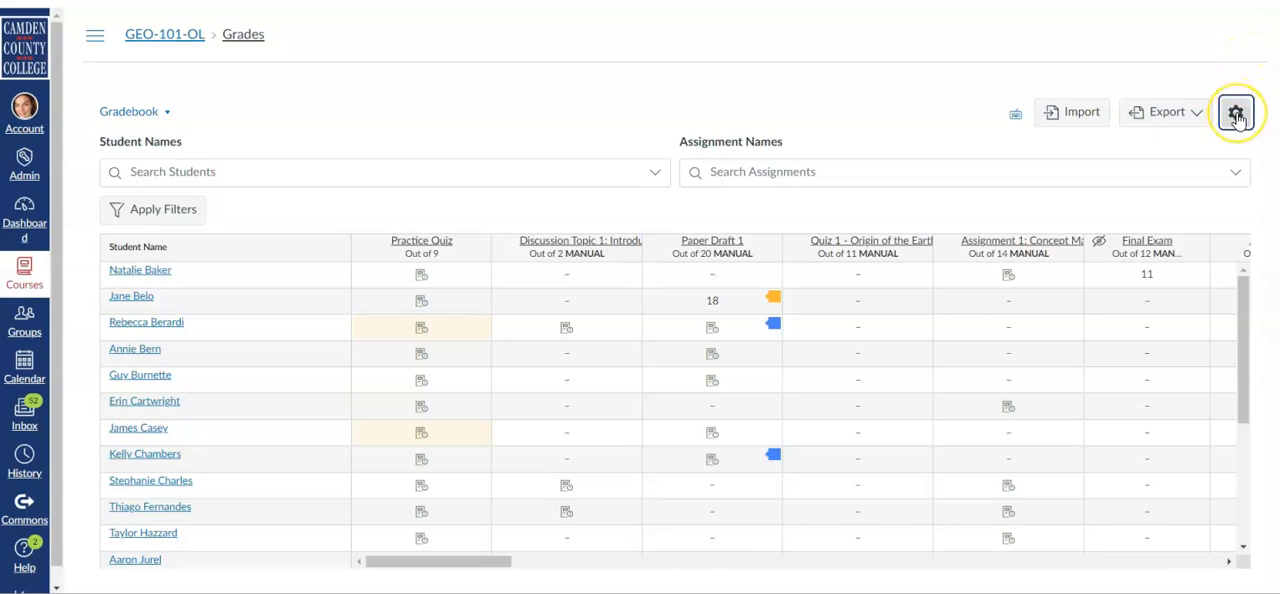
click(1236, 111)
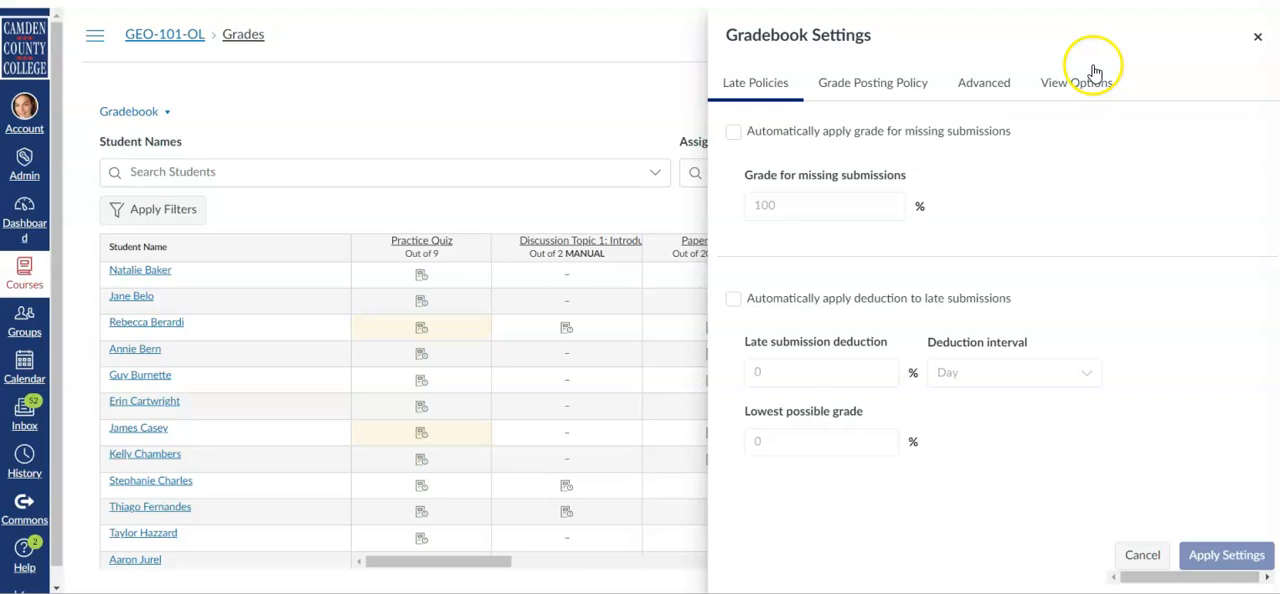
click(1076, 82)
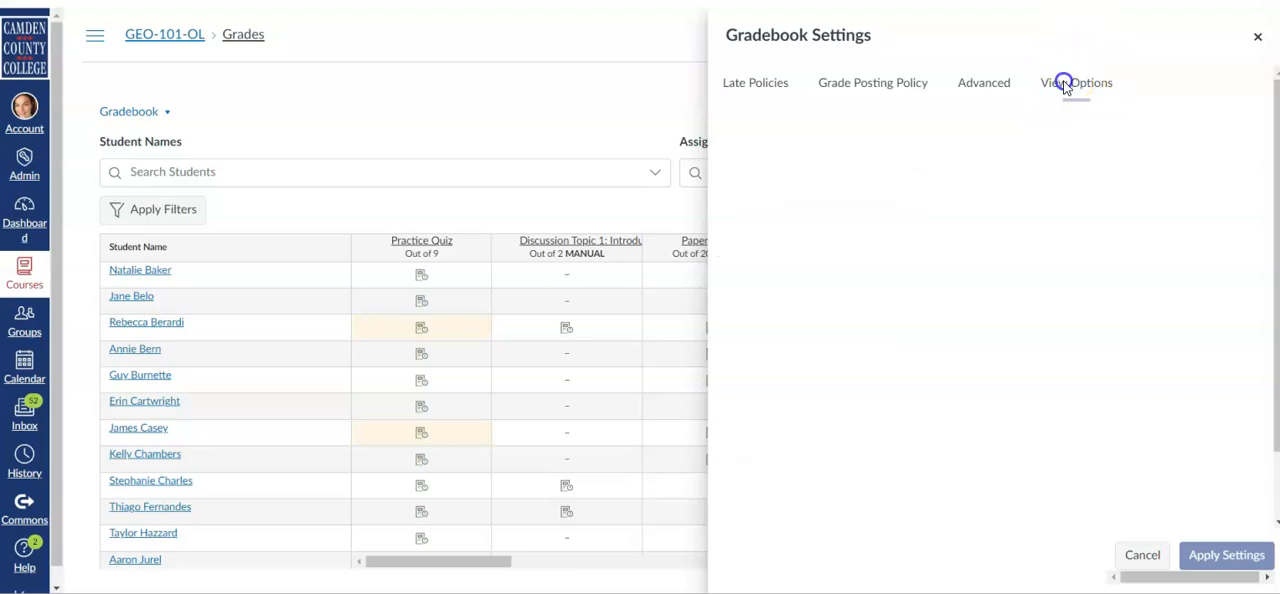
click(1076, 82)
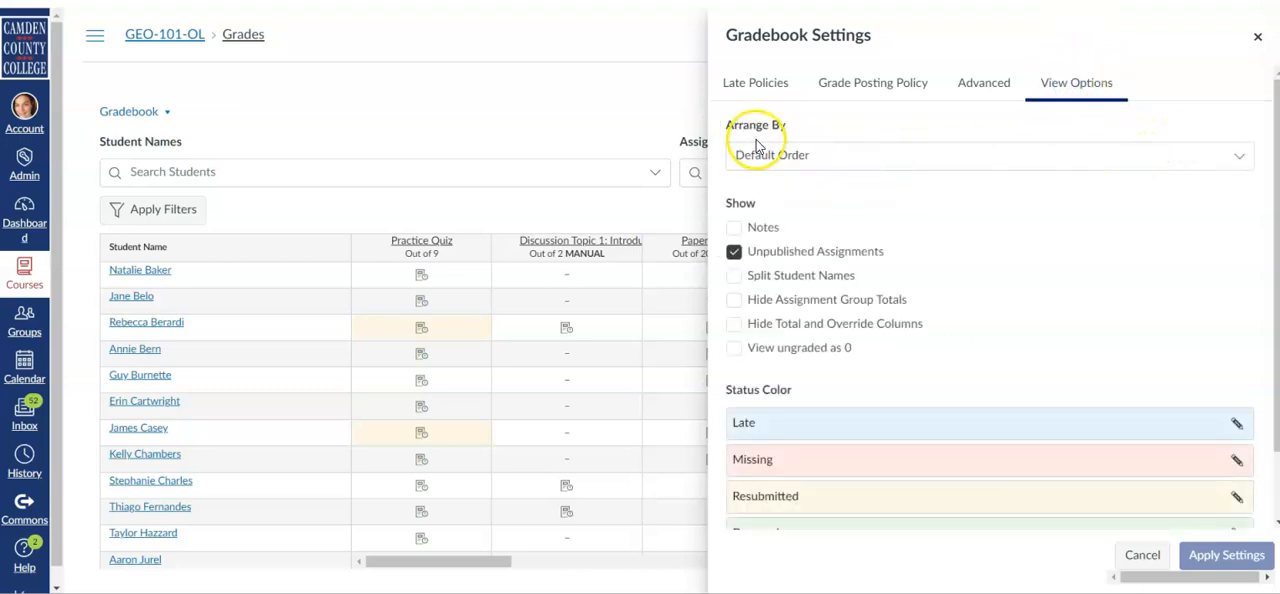
click(987, 155)
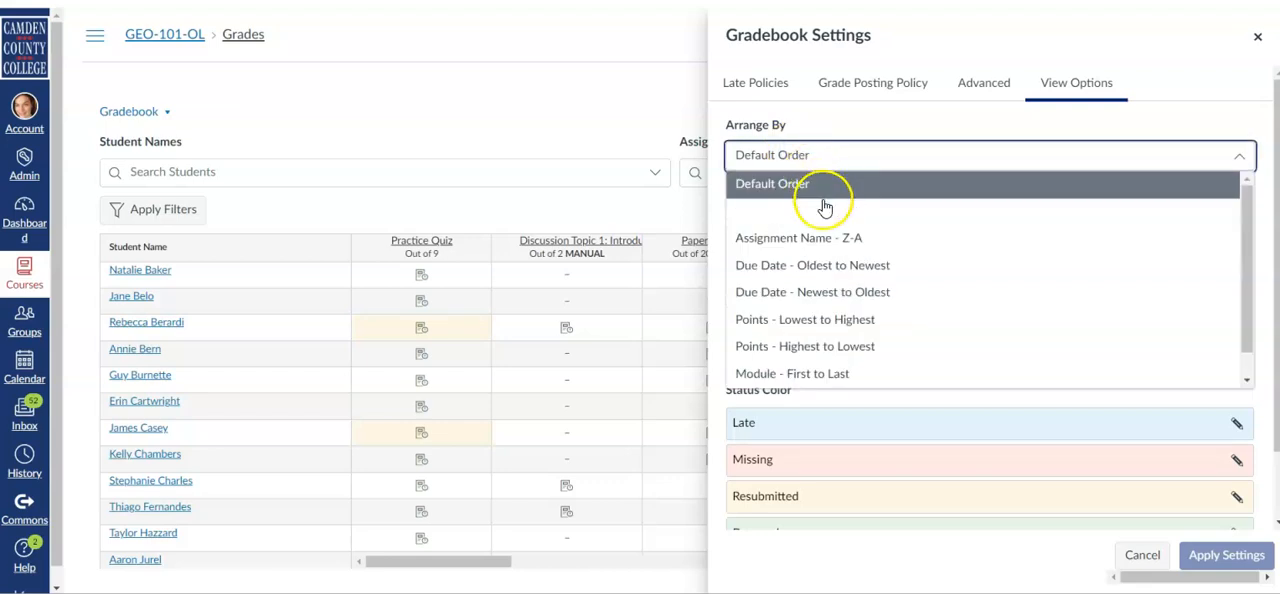
mouse_move(880, 211)
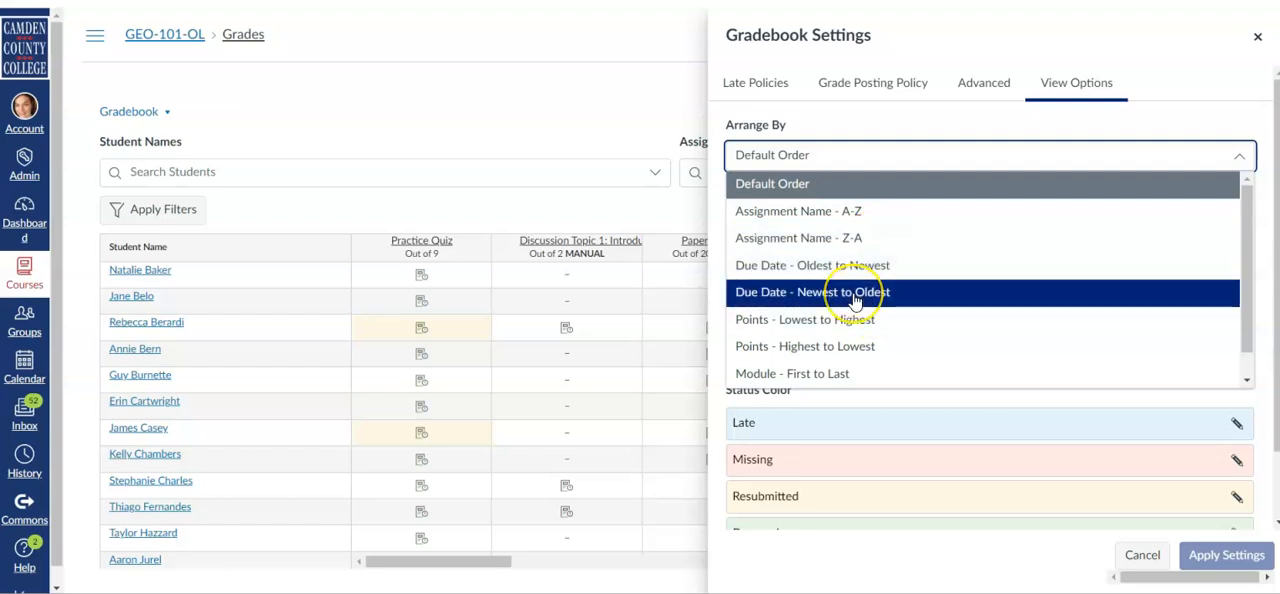
mouse_move(858, 319)
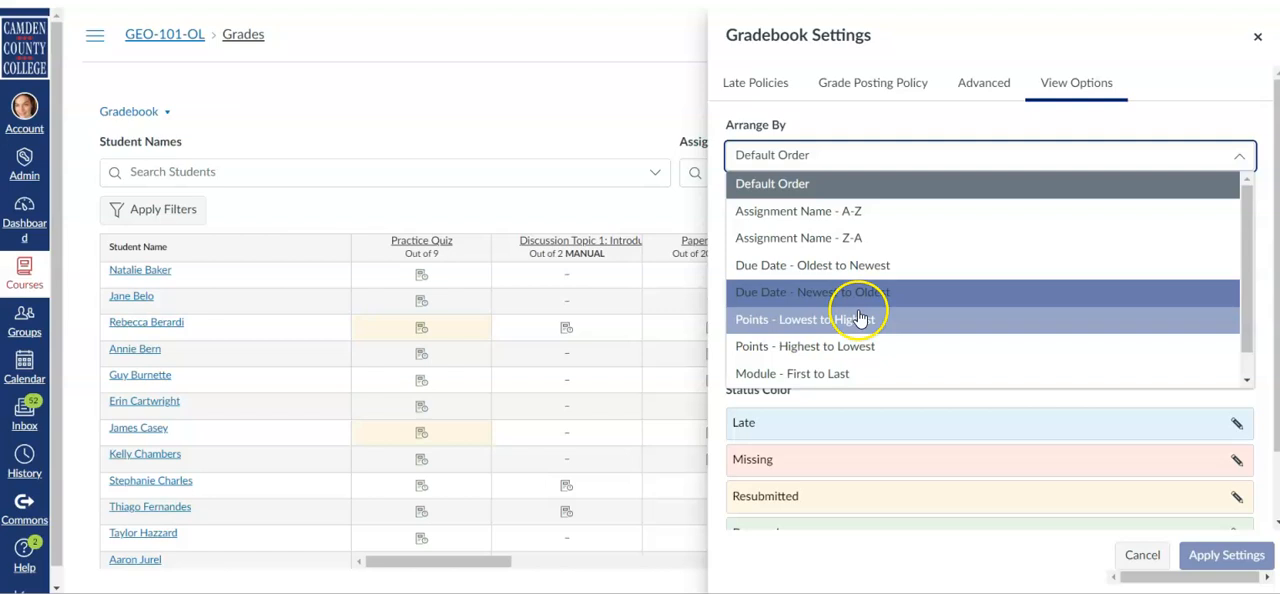
mouse_move(860, 373)
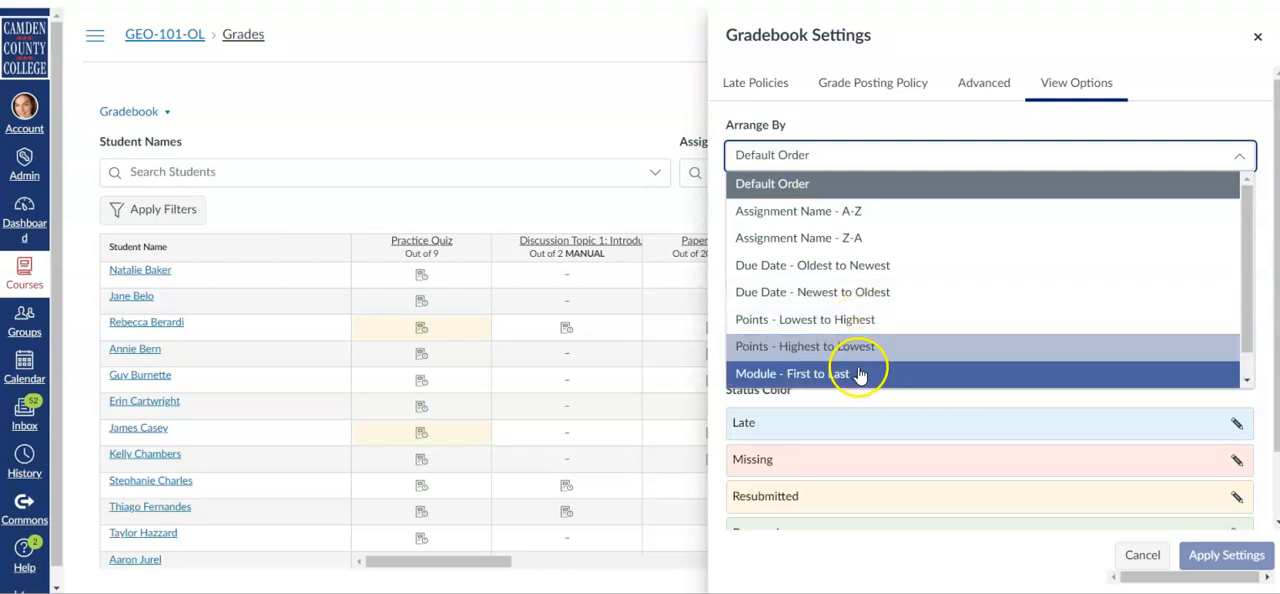
mouse_move(850, 378)
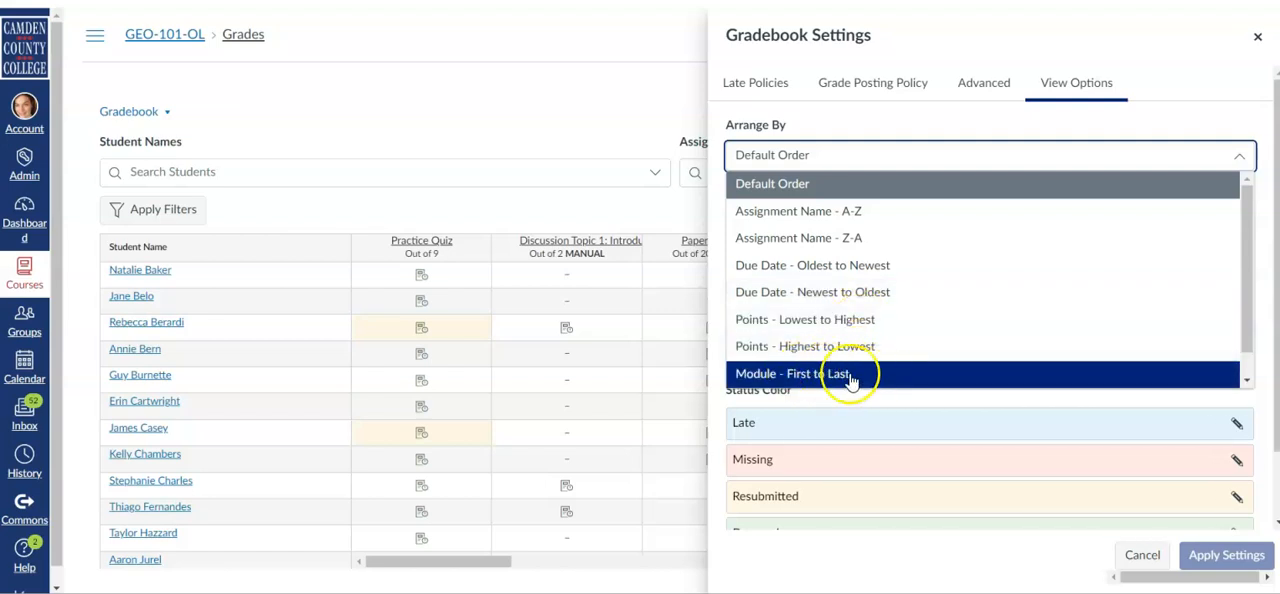
Step: Set Arrange By to 'Module - First to Last' and apply the gradebook settings
scroll(down, 3)
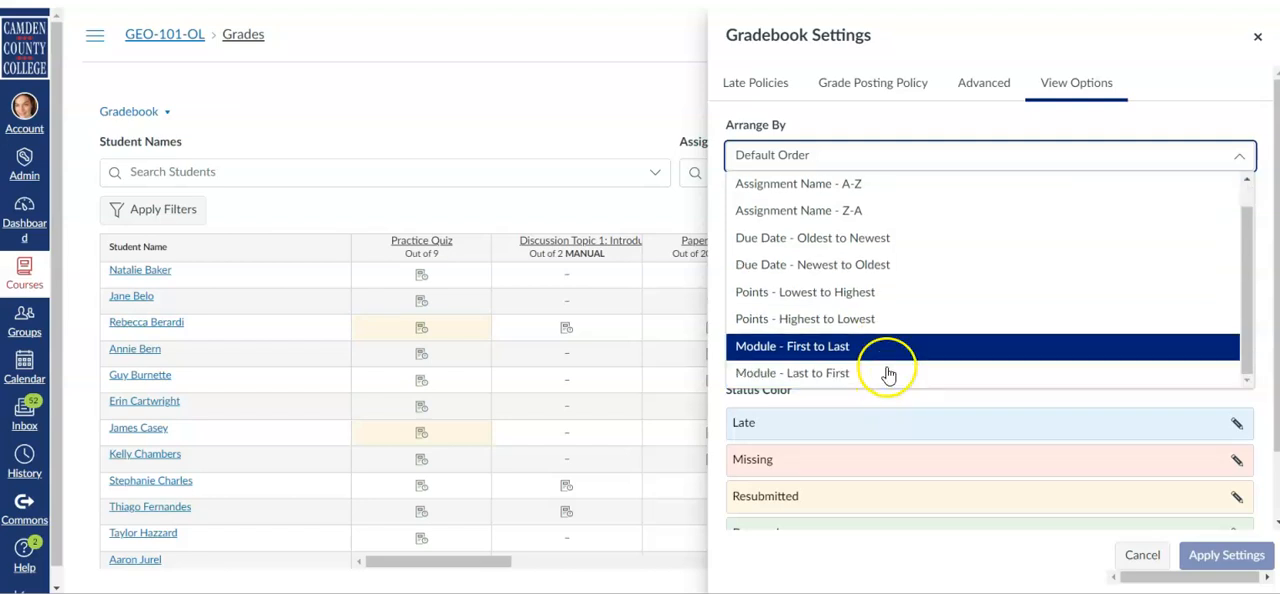
click(792, 346)
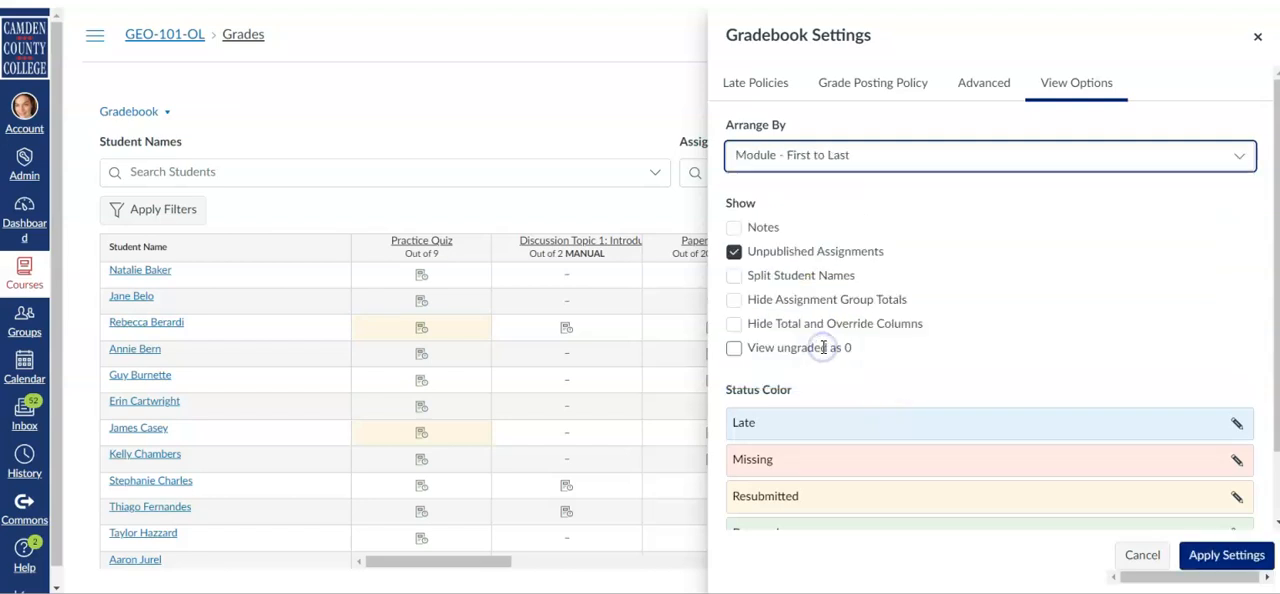
mouse_move(935, 155)
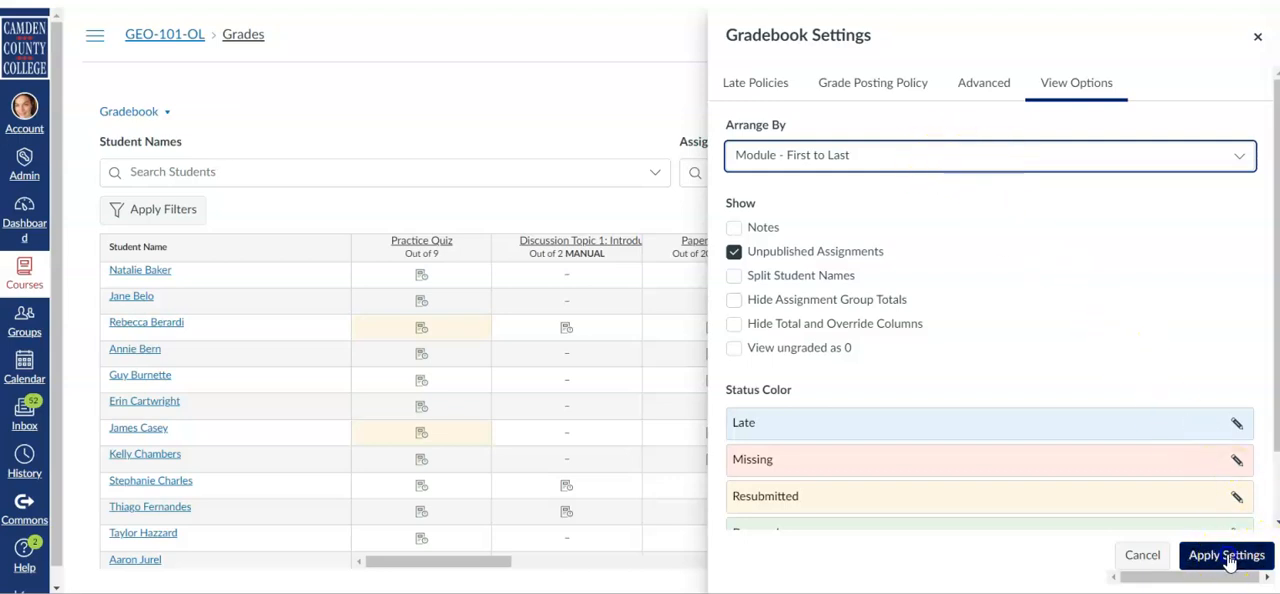
click(1226, 555)
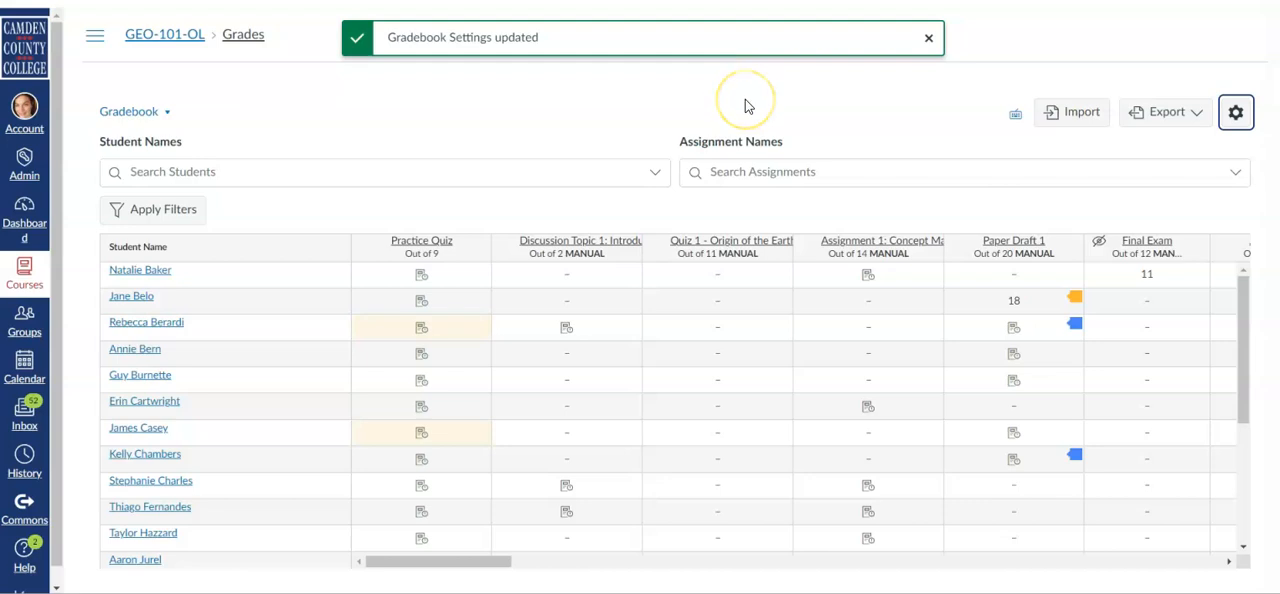